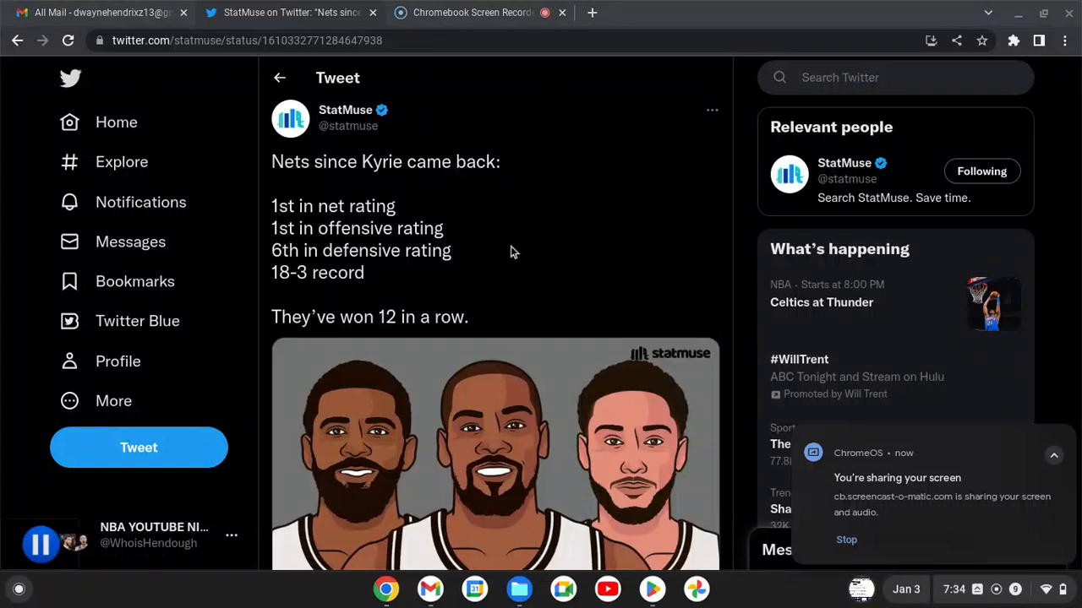
# Scroll up and down through the StatMuse Nets tweet and the 'Kyrie' search results.
pyautogui.scroll(-3)
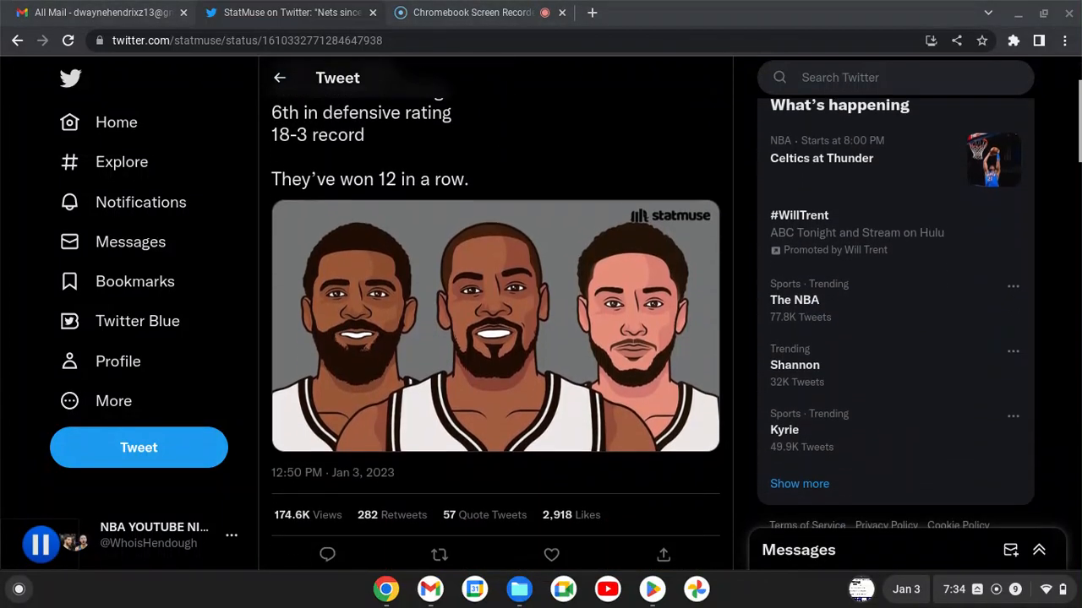
pyautogui.scroll(3)
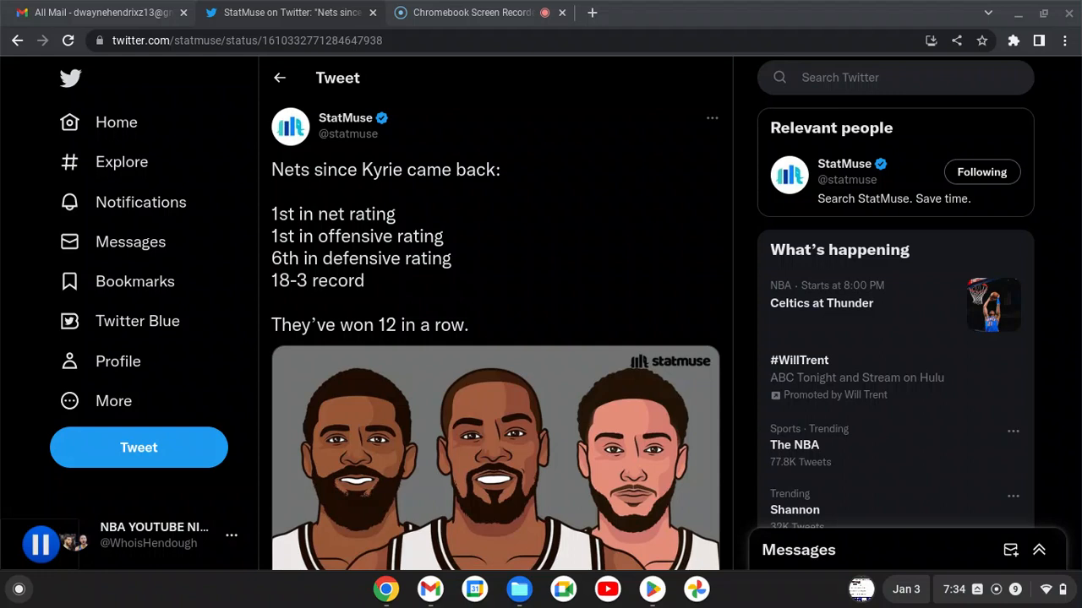
pyautogui.scroll(-3)
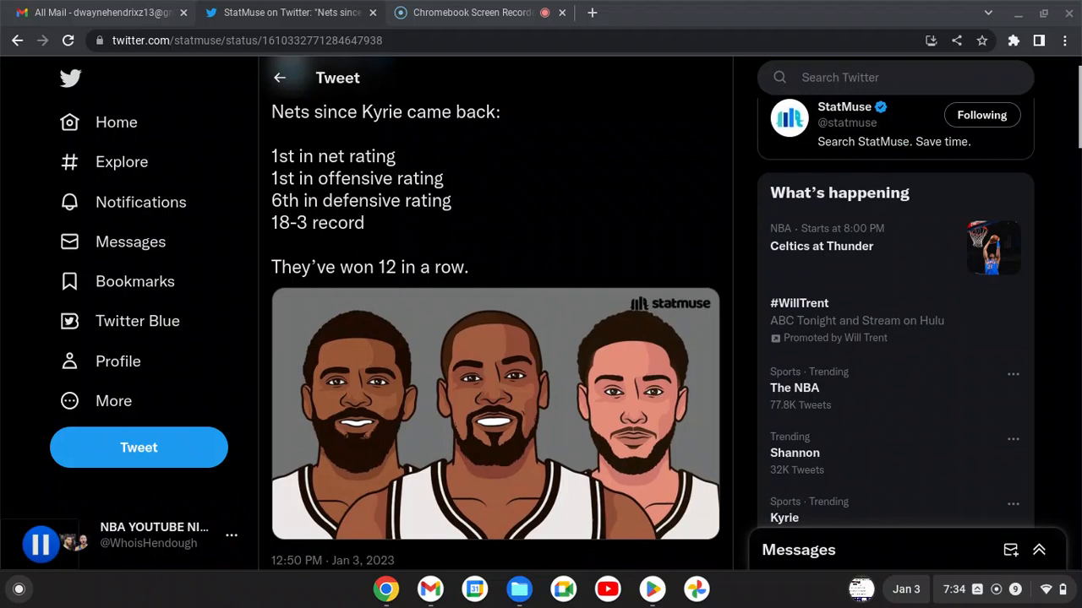
pyautogui.scroll(3)
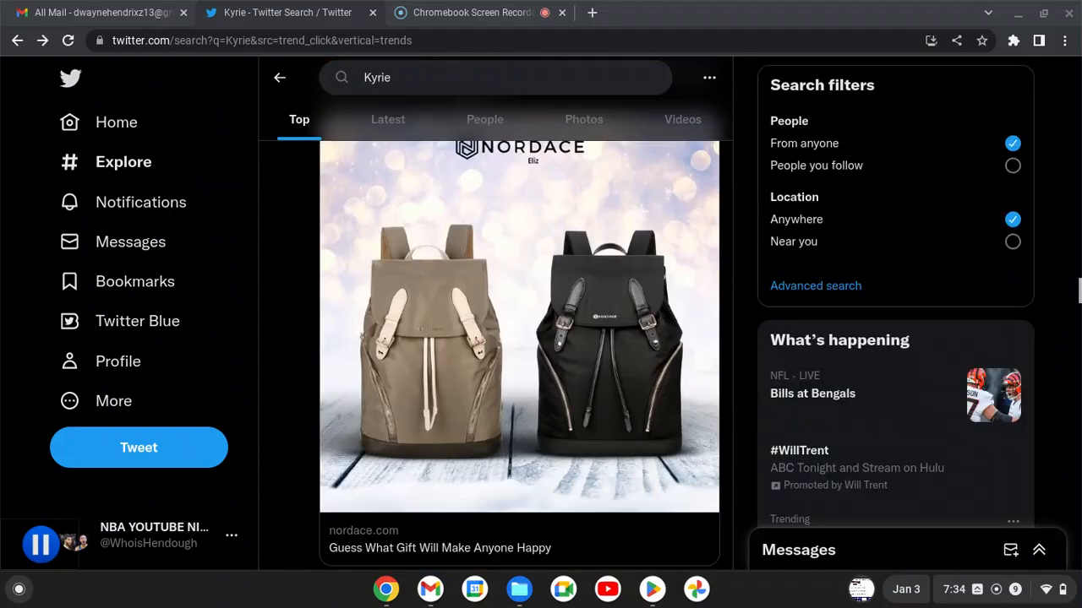
pyautogui.scroll(-3)
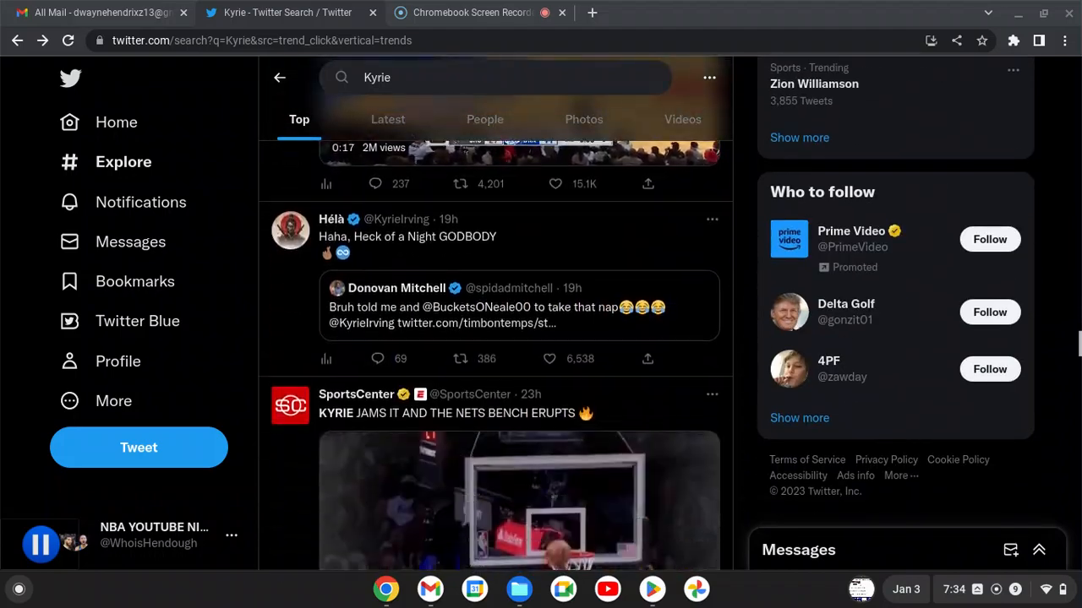
pyautogui.click(708, 77)
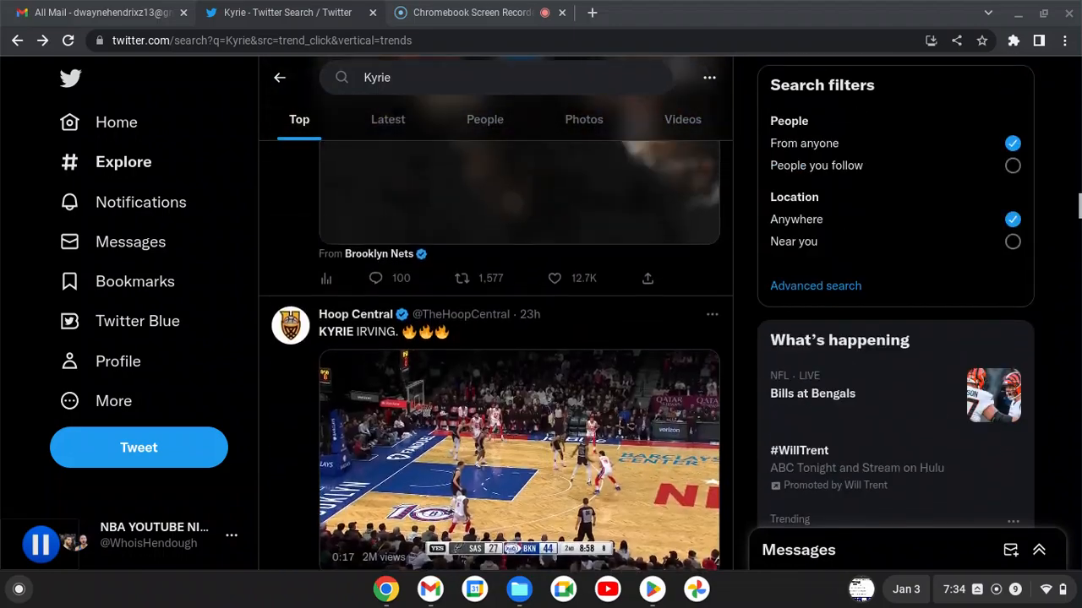
pyautogui.scroll(-3)
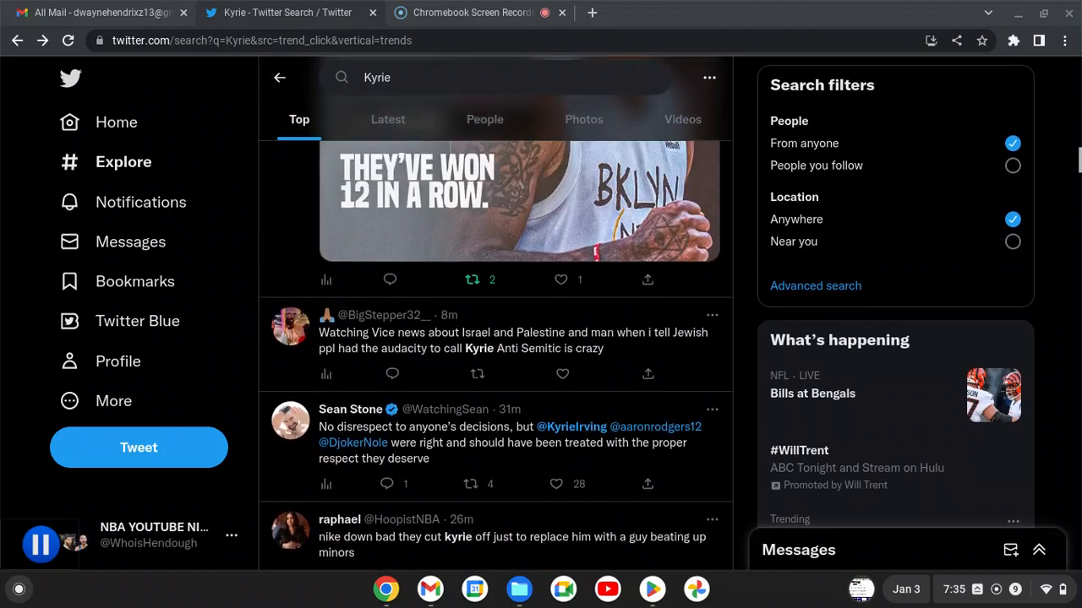
pyautogui.scroll(3)
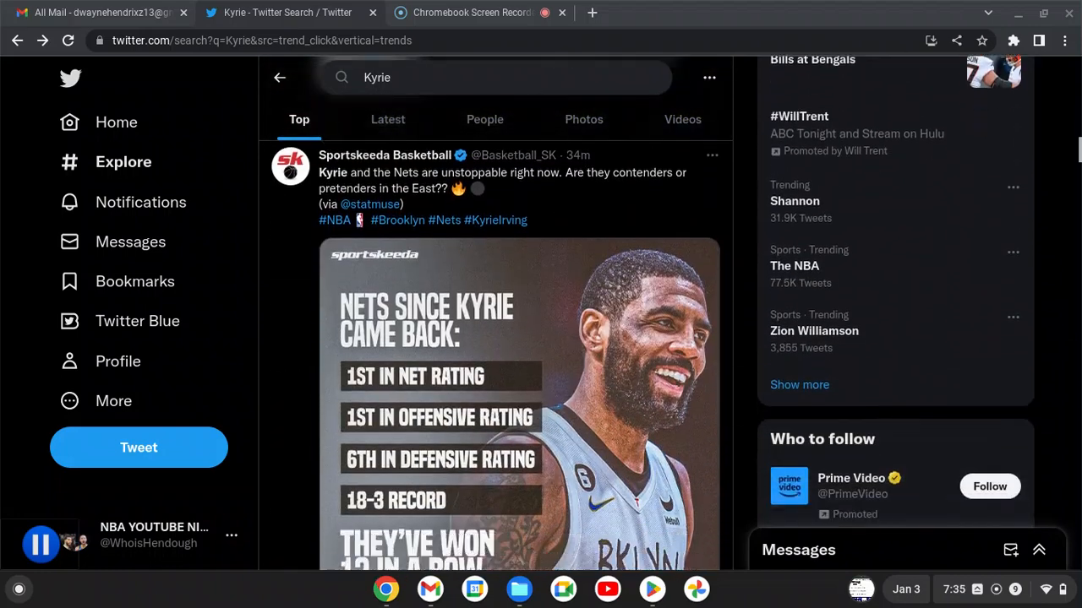
pyautogui.scroll(-3)
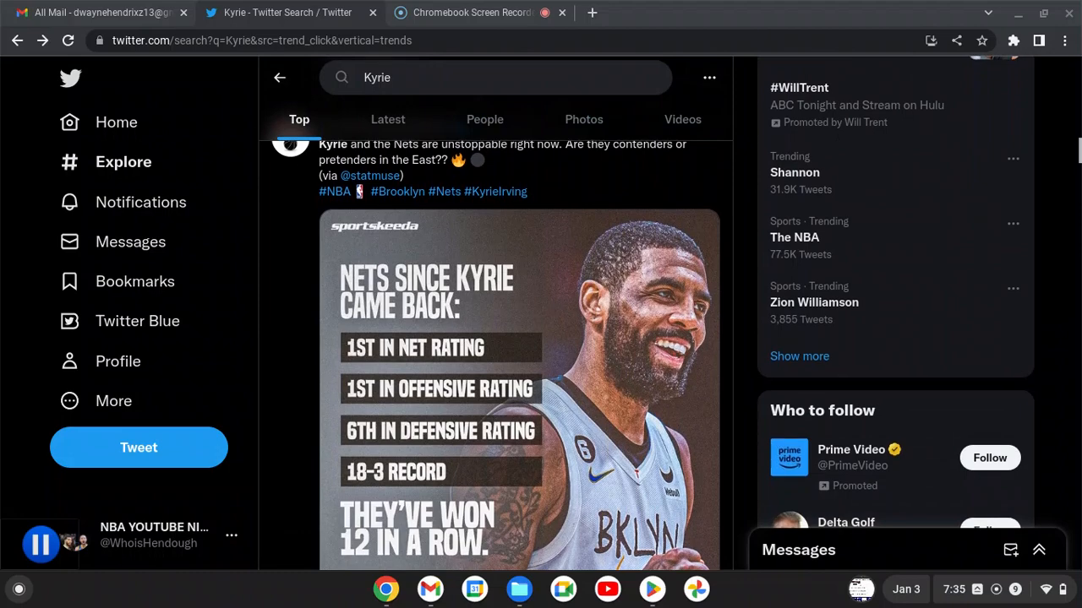
pyautogui.click(708, 77)
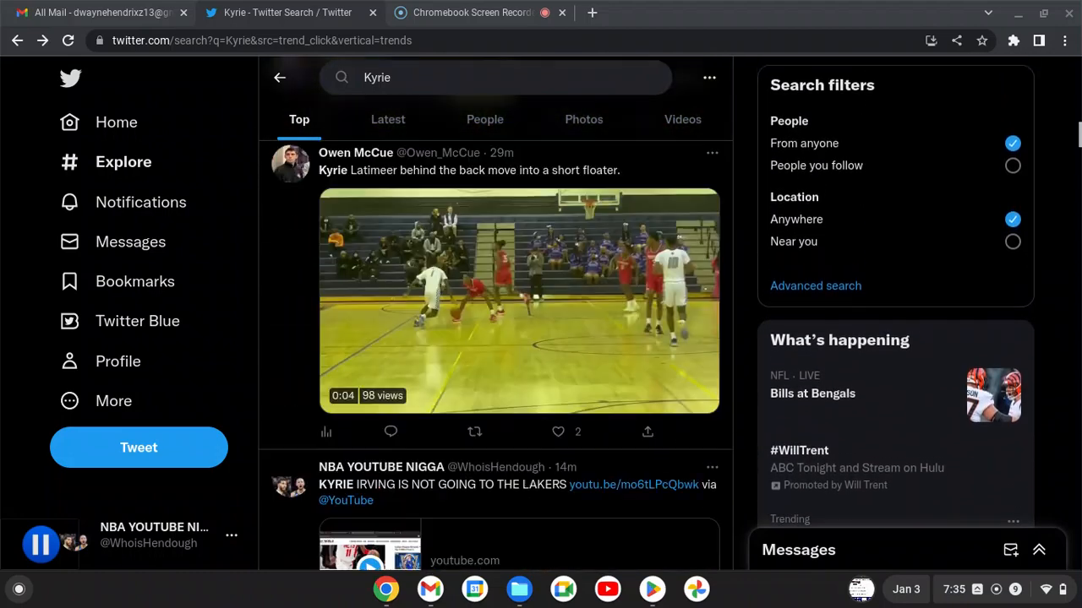
pyautogui.scroll(-3)
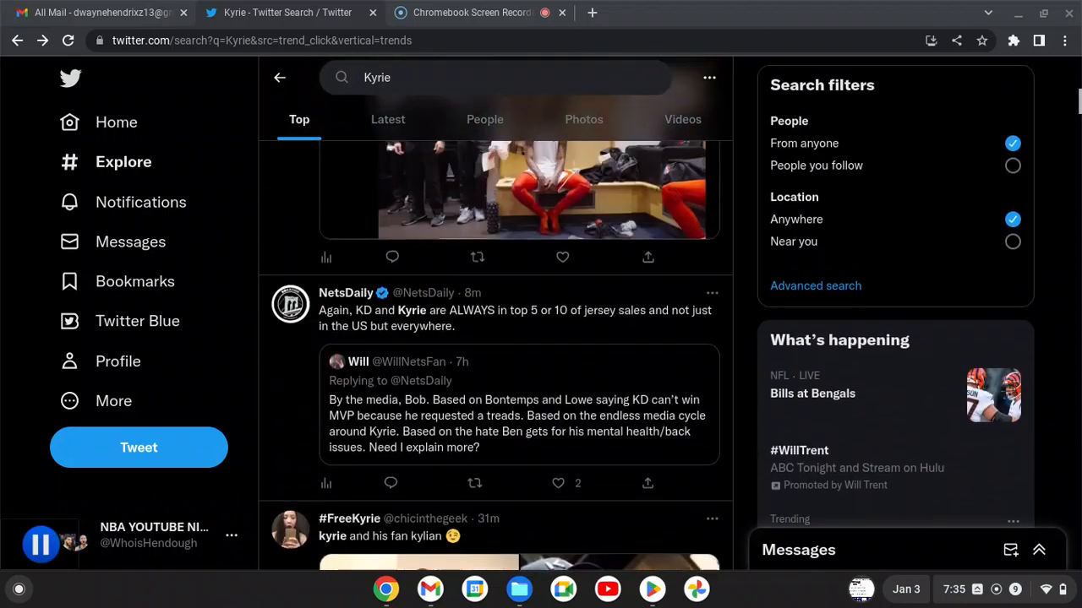
pyautogui.scroll(-3)
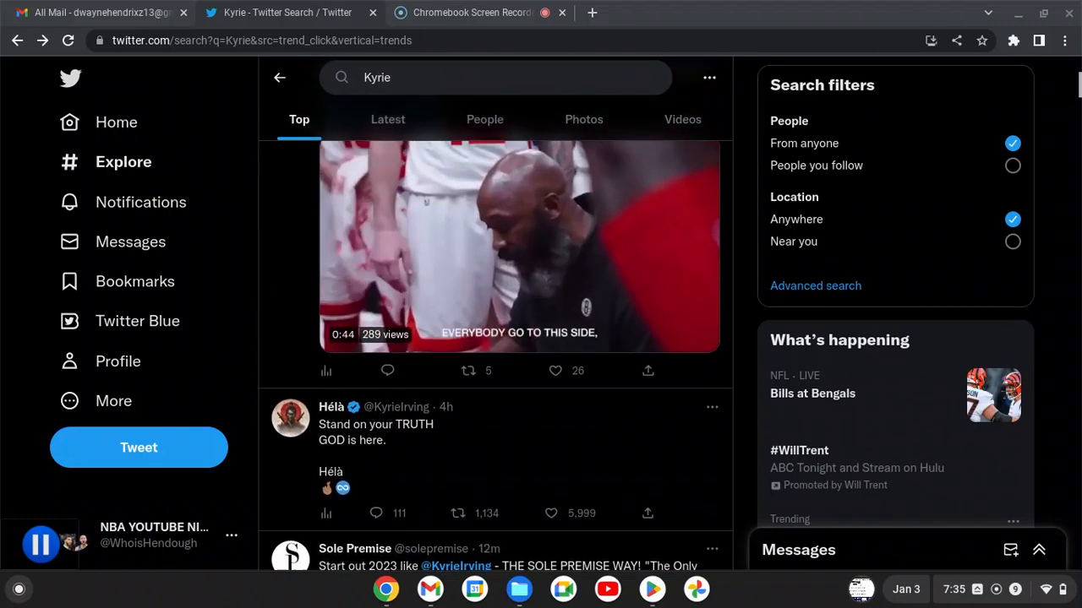
pyautogui.scroll(-3)
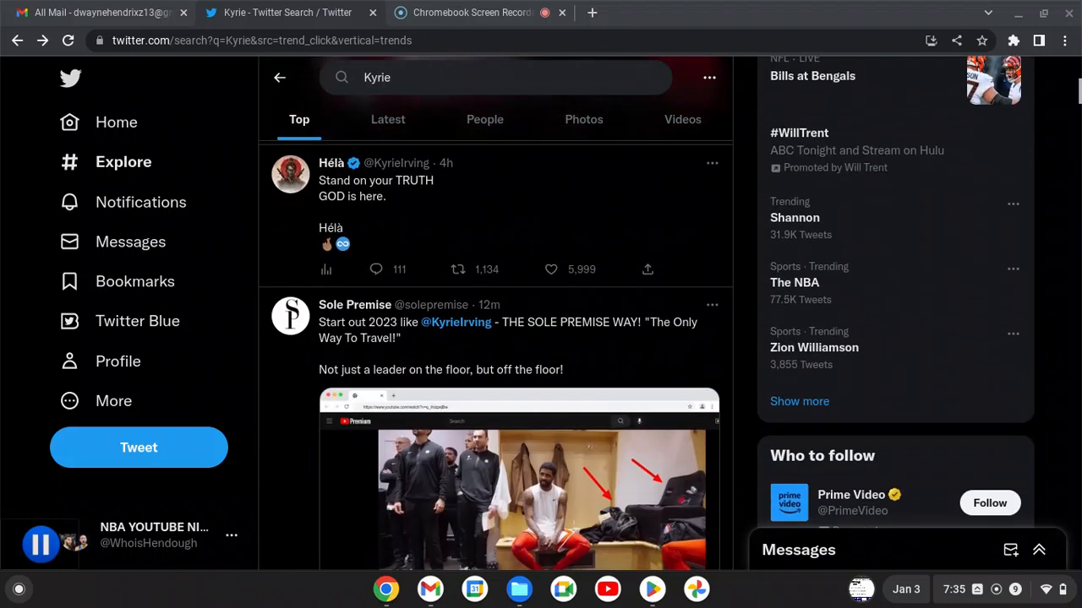
pyautogui.scroll(-3)
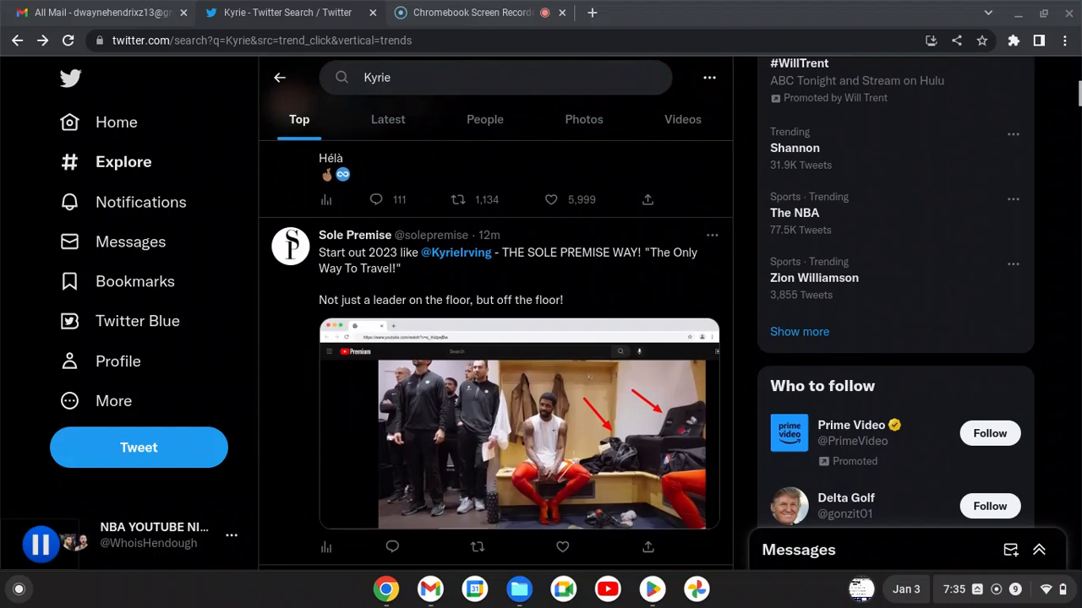
pyautogui.click(708, 77)
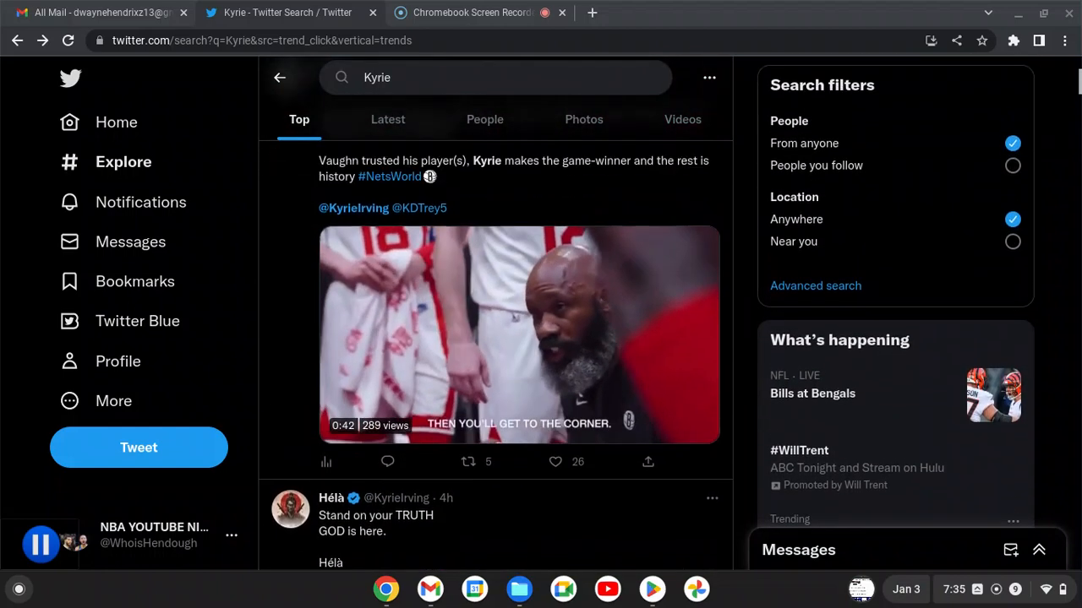
pyautogui.scroll(3)
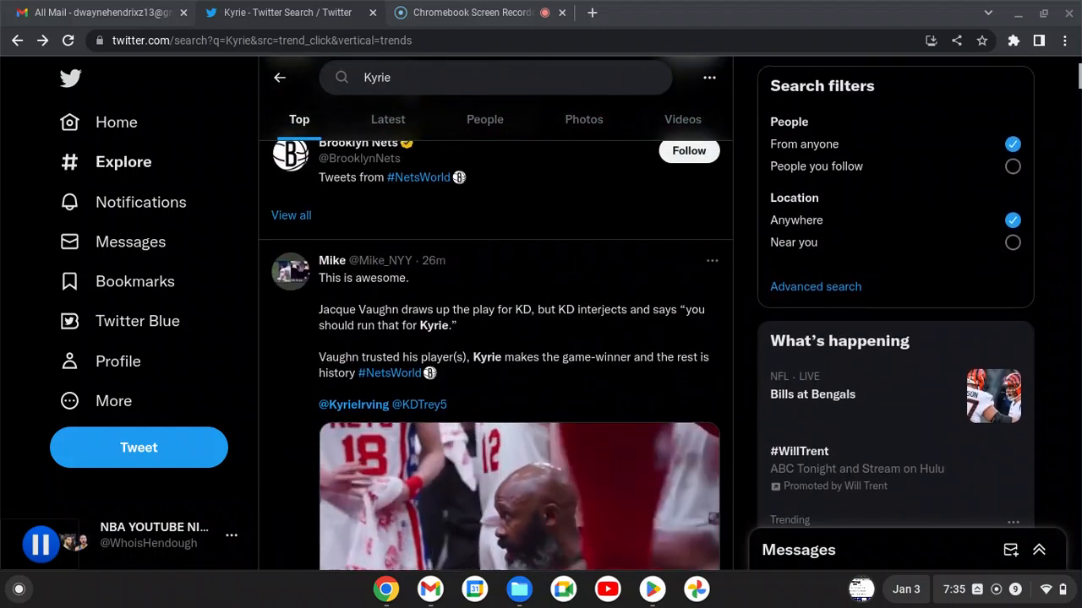
pyautogui.scroll(3)
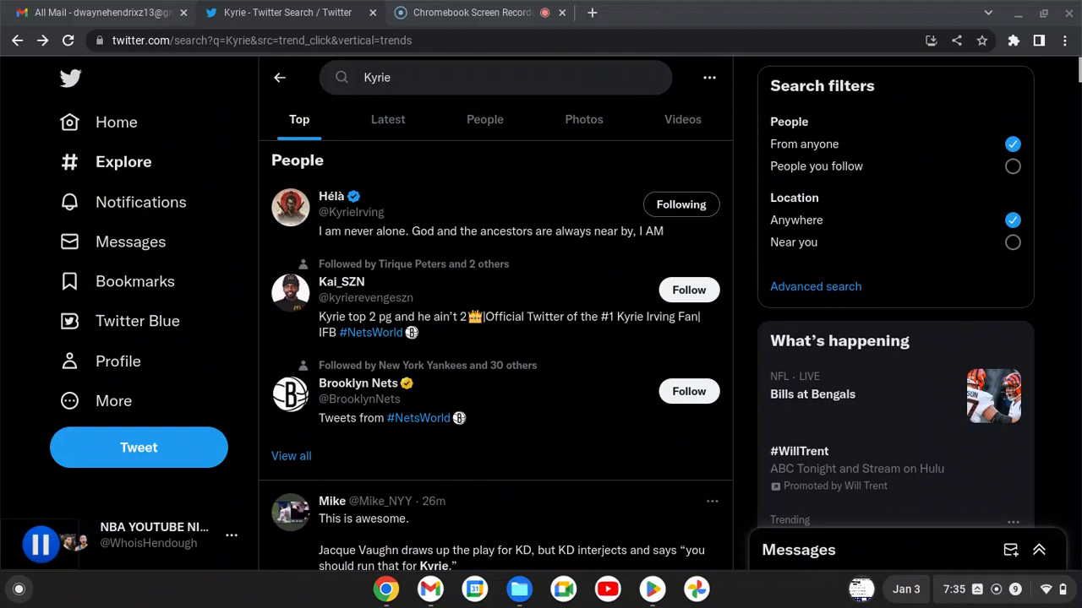
pyautogui.scroll(-3)
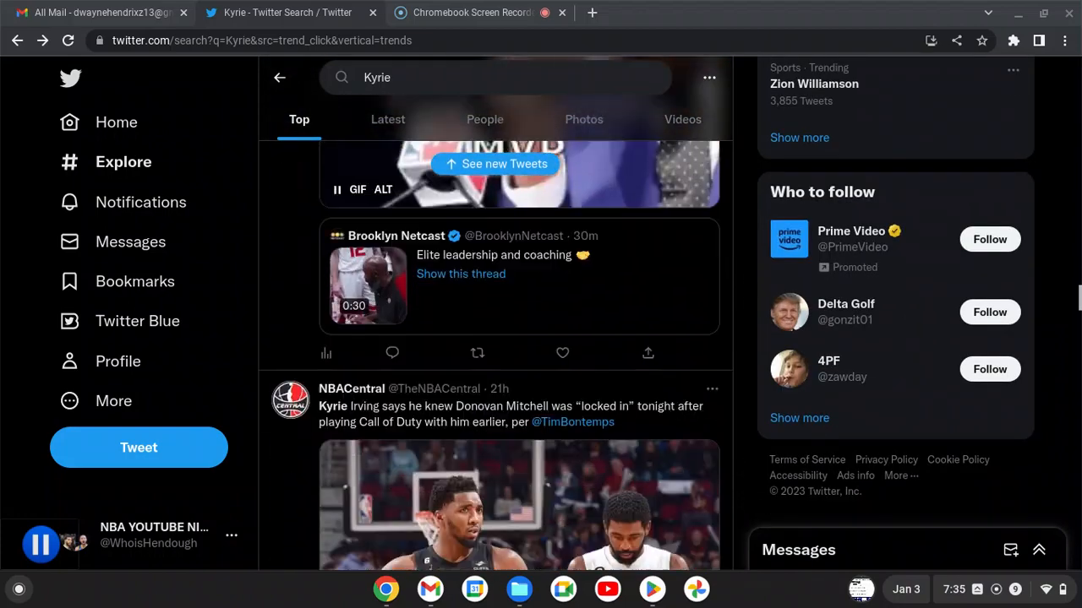
pyautogui.scroll(-3)
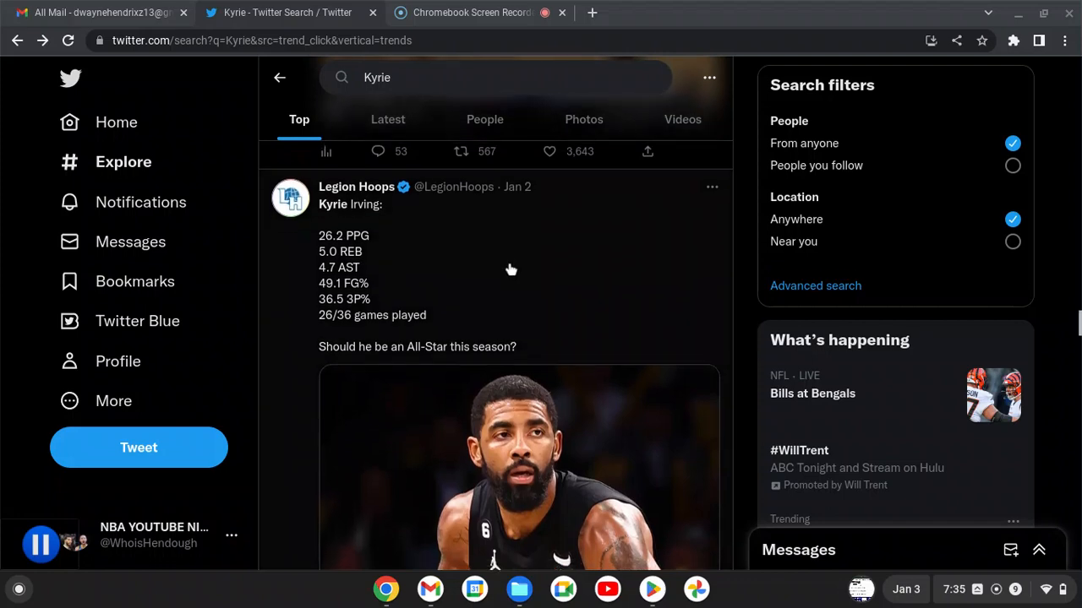
pyautogui.scroll(-3)
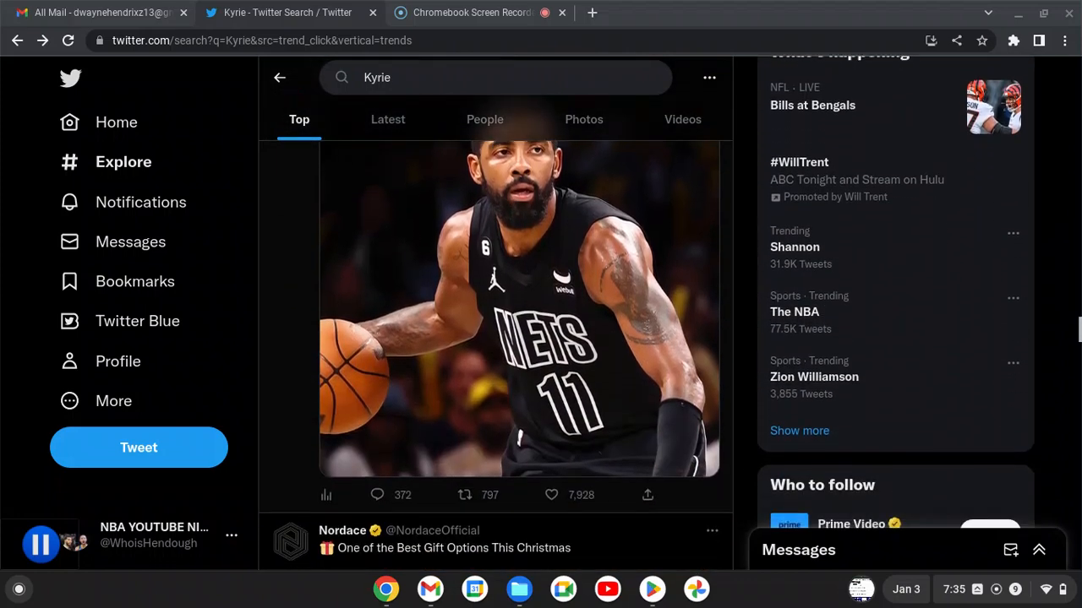
pyautogui.scroll(-3)
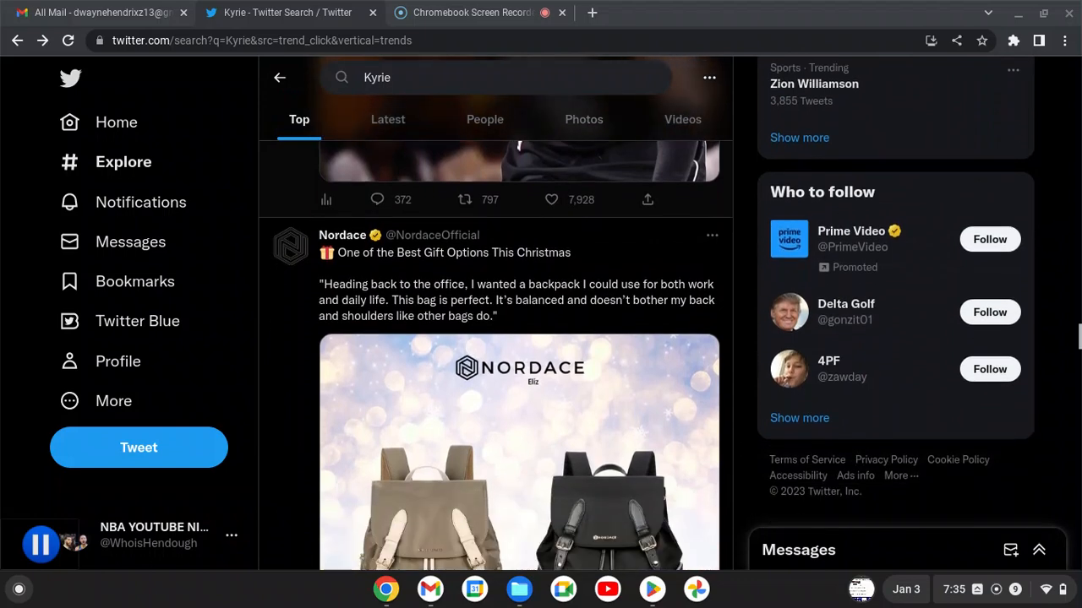
pyautogui.scroll(-3)
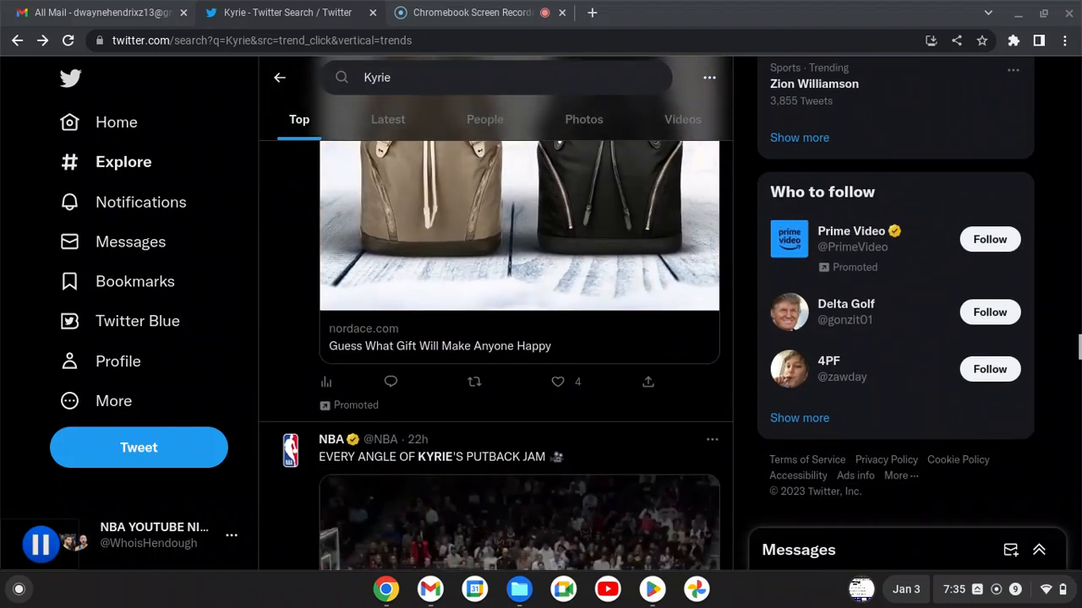
pyautogui.scroll(-3)
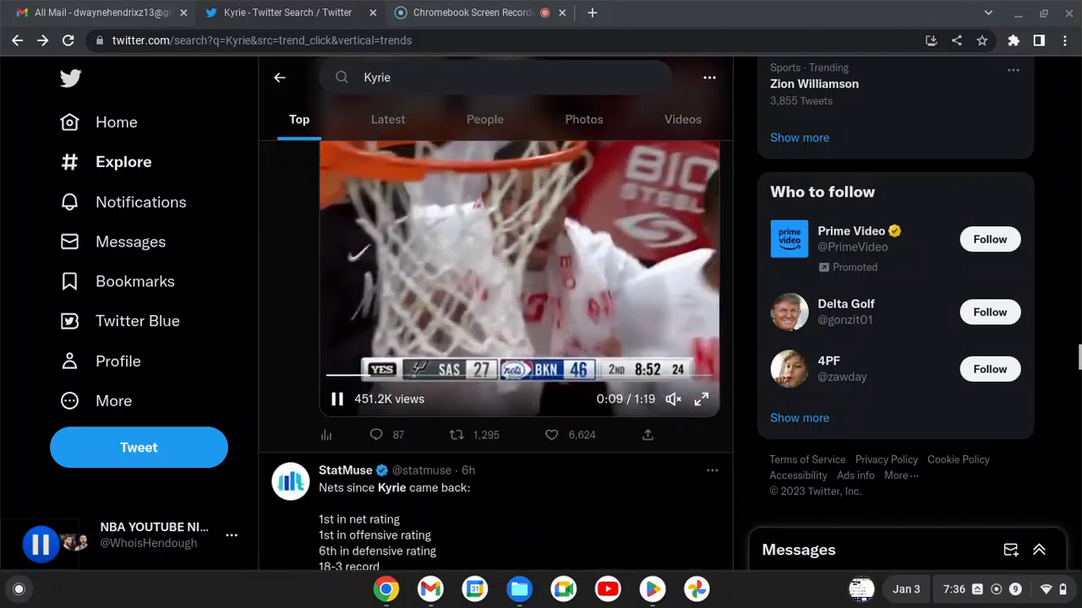
pyautogui.scroll(-3)
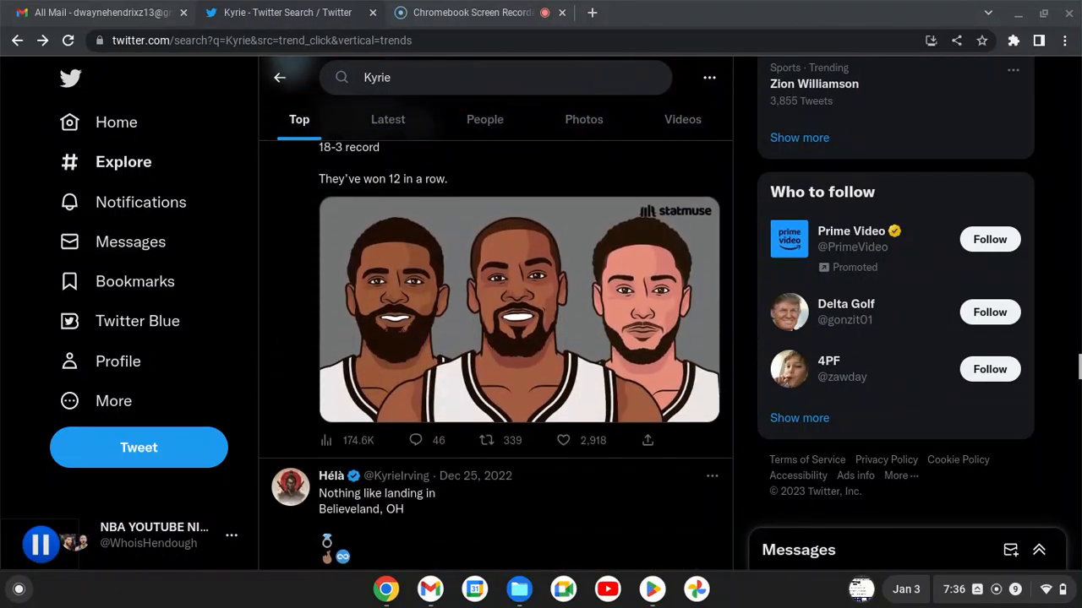
pyautogui.scroll(3)
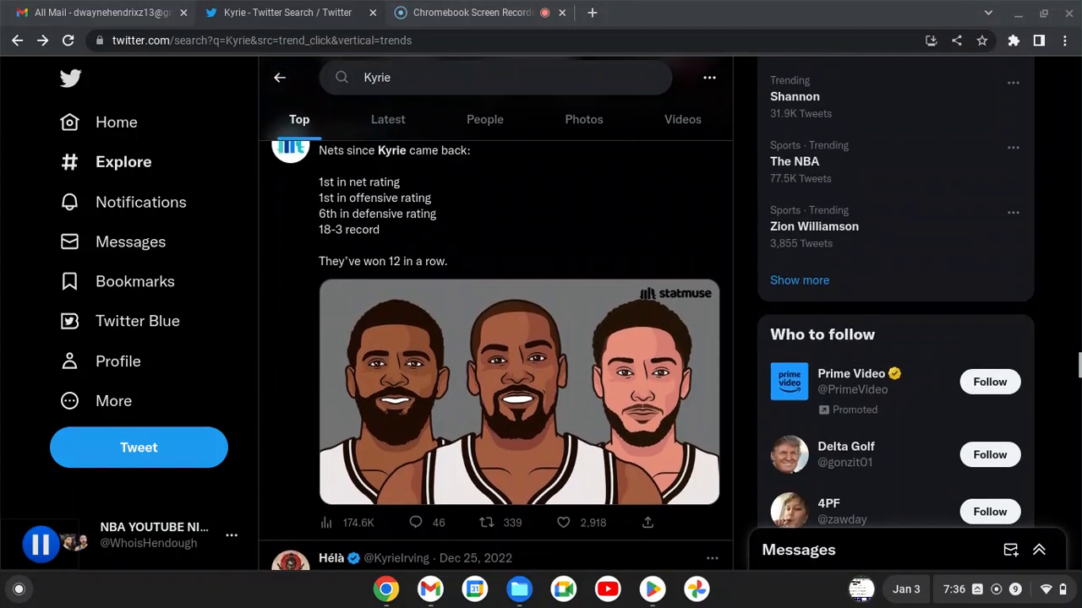